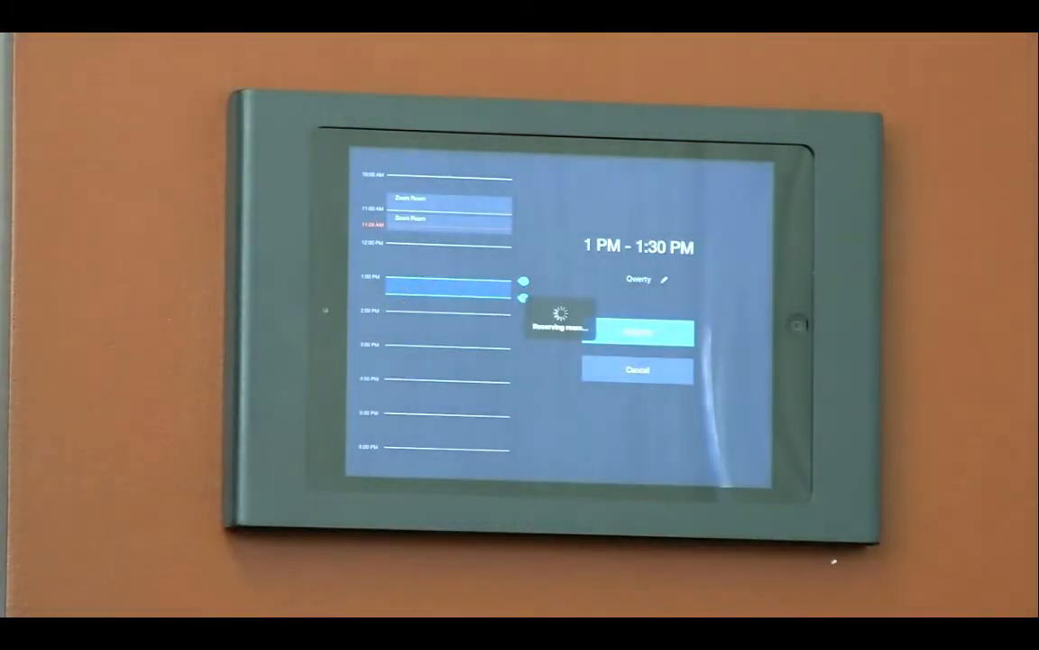
Confirm the reservation so the 1 - 1:30 PM Qwerty meeting lands on the VCG-Decker Room schedule.
{"action": "left_click", "coordinate": [637, 332]}
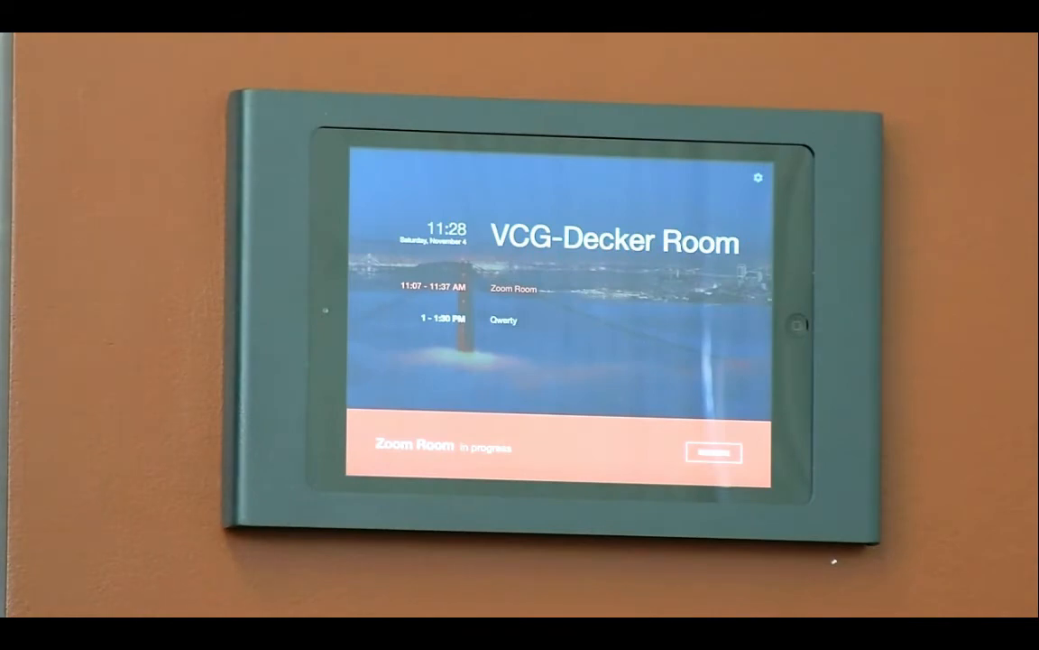